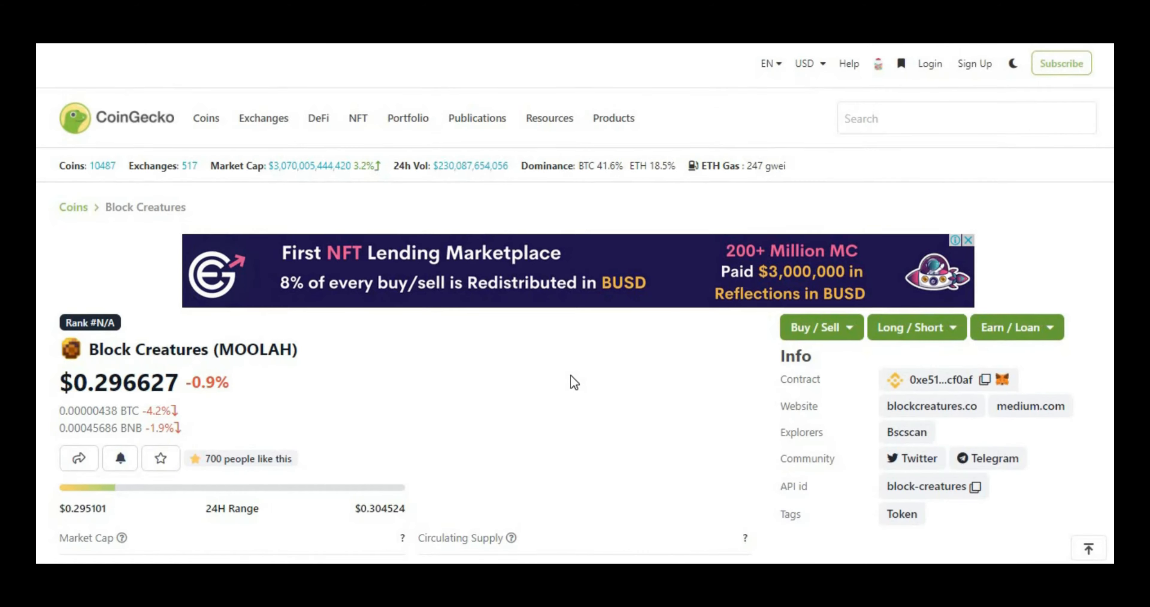
{"action": "scroll", "scroll_direction": "down", "scroll_amount": 3}
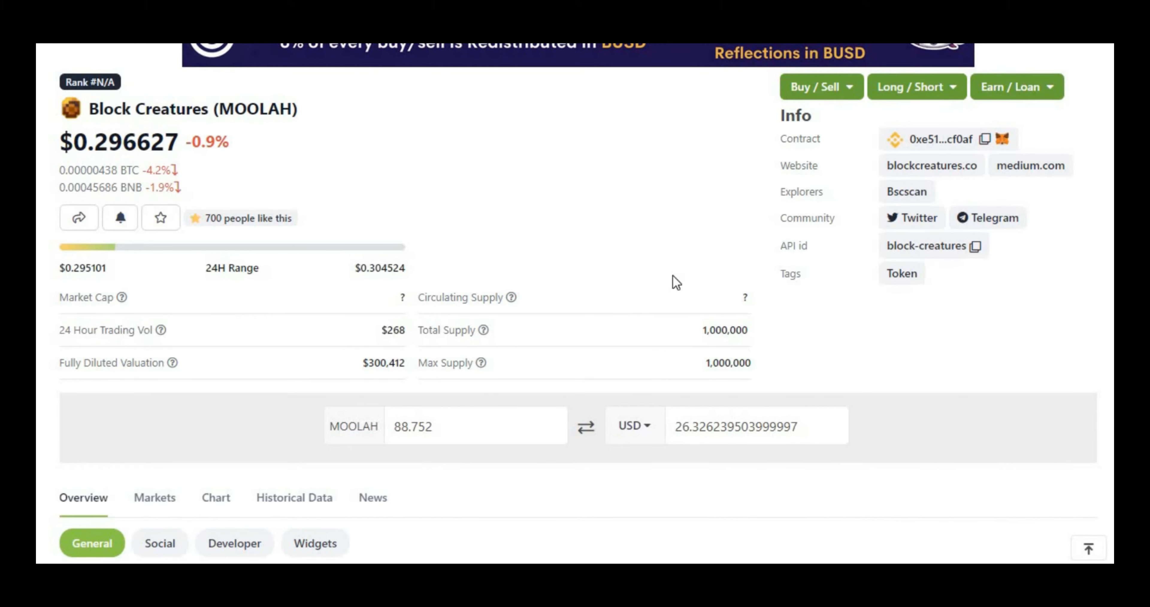
{"action": "mouse_move", "coordinate": [636, 276]}
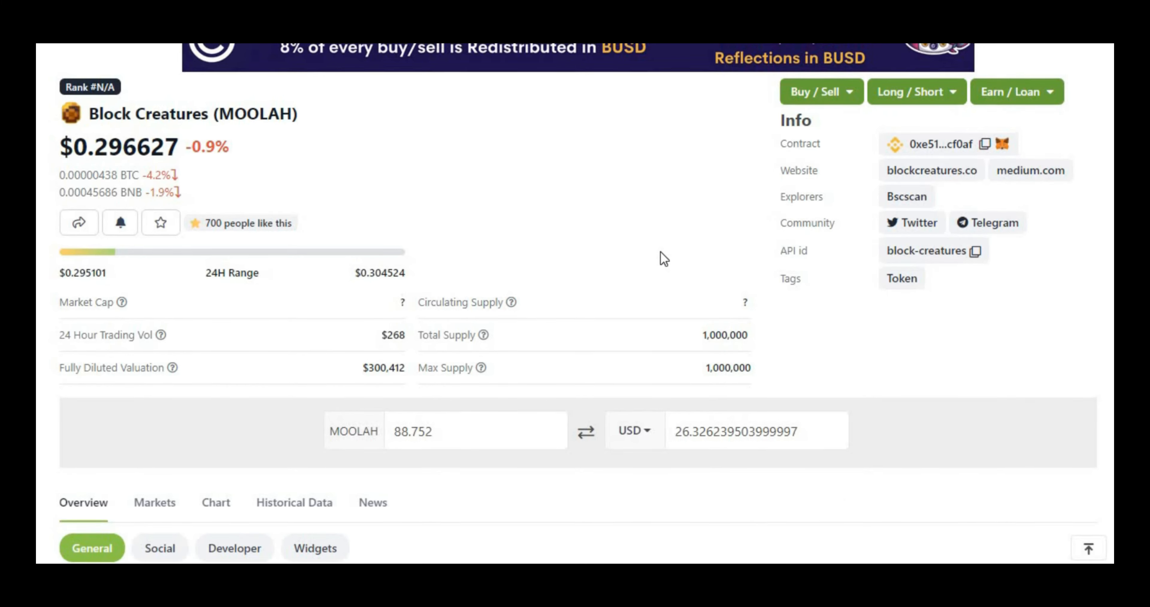
{"action": "scroll", "scroll_direction": "up", "scroll_amount": 3}
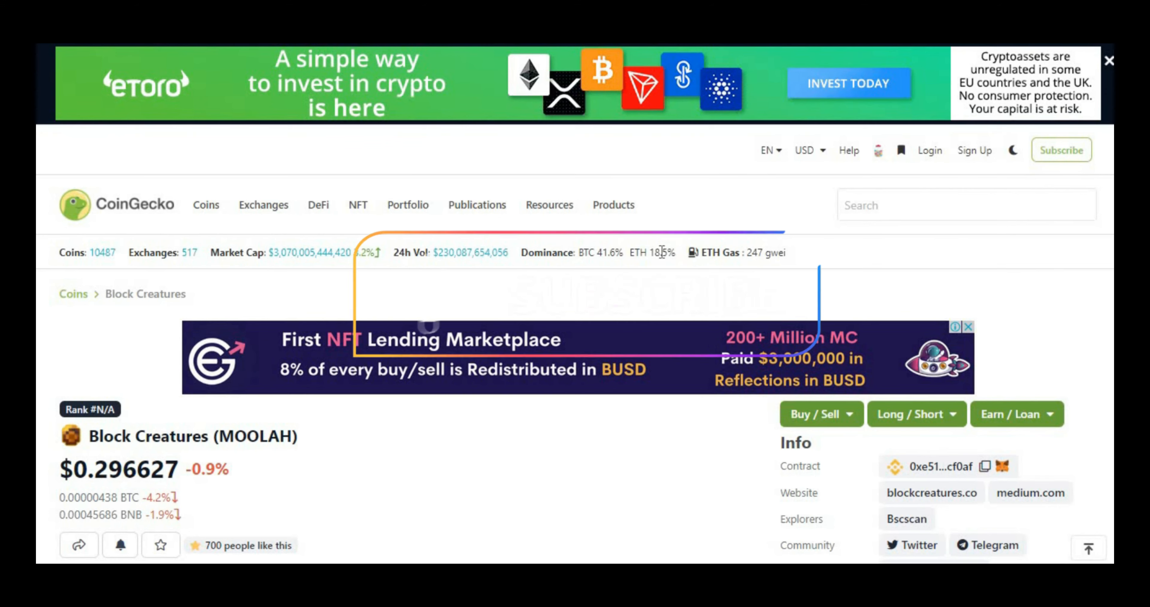